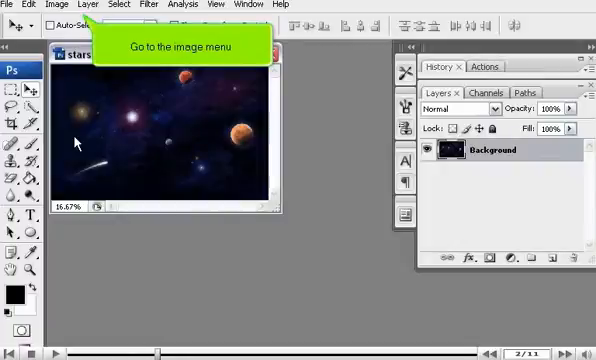
Open the Image menu for the stars picture
click(52, 4)
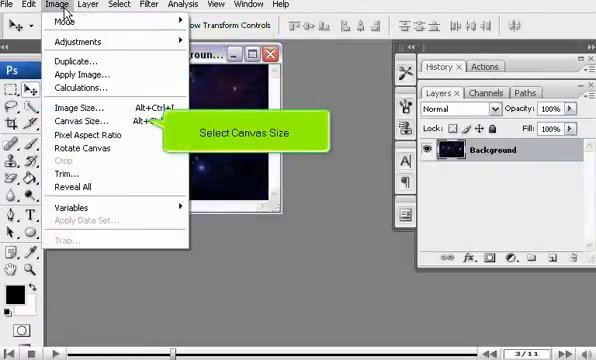
Choose Canvas Size, showing the current 1680 × 1050 pixel dimensions
click(76, 117)
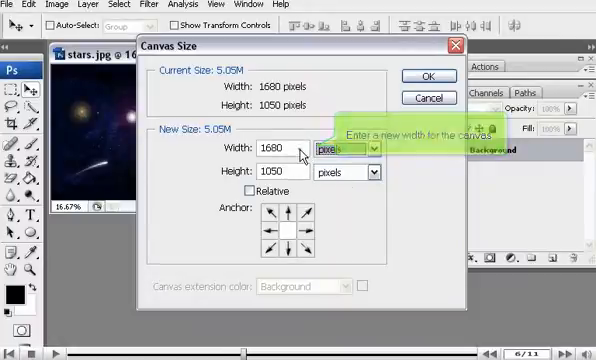
Enter 2000 × 1200 pixels as the new canvas dimensions
text(2000)
text(1200)
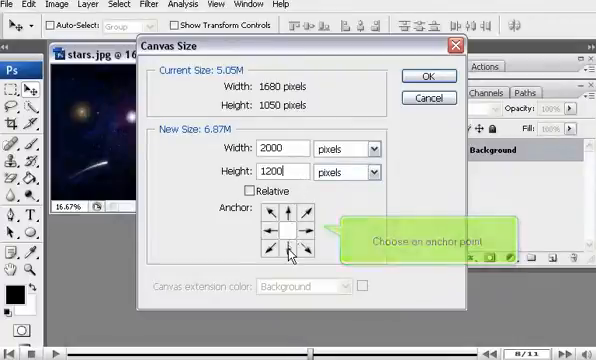
Anchor the image at bottom centre and apply the 2000 × 1200 canvas
click(287, 258)
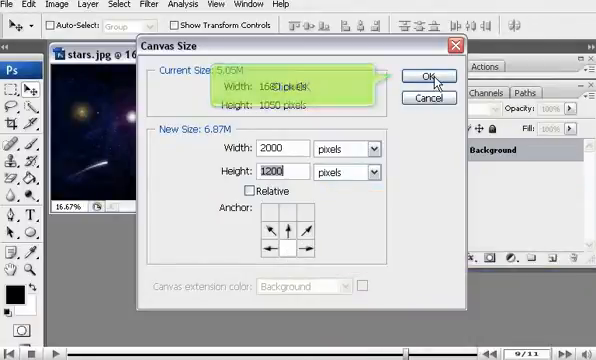
click(411, 76)
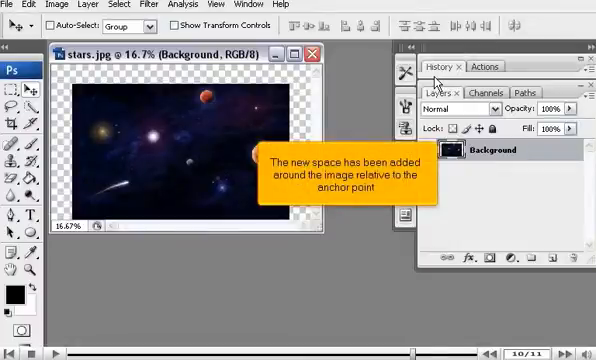